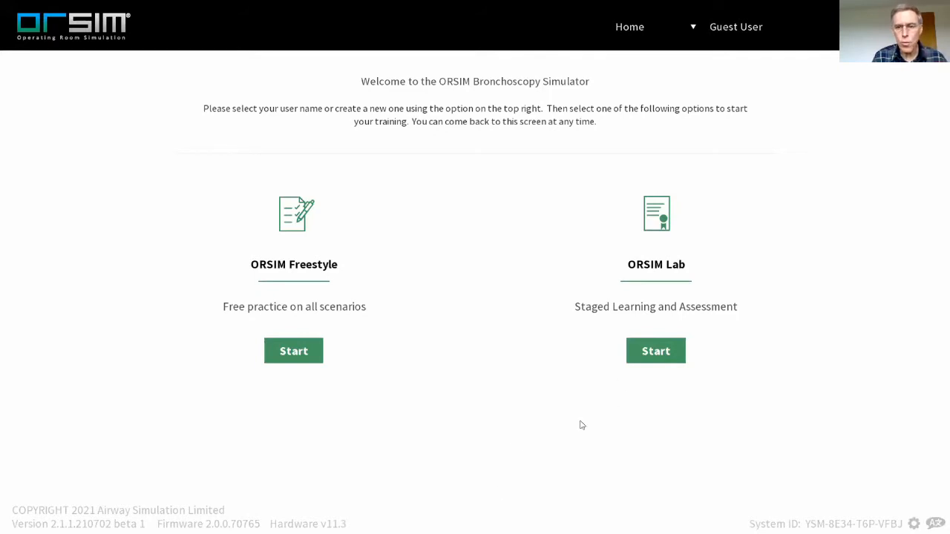
mouse_move(293, 351)
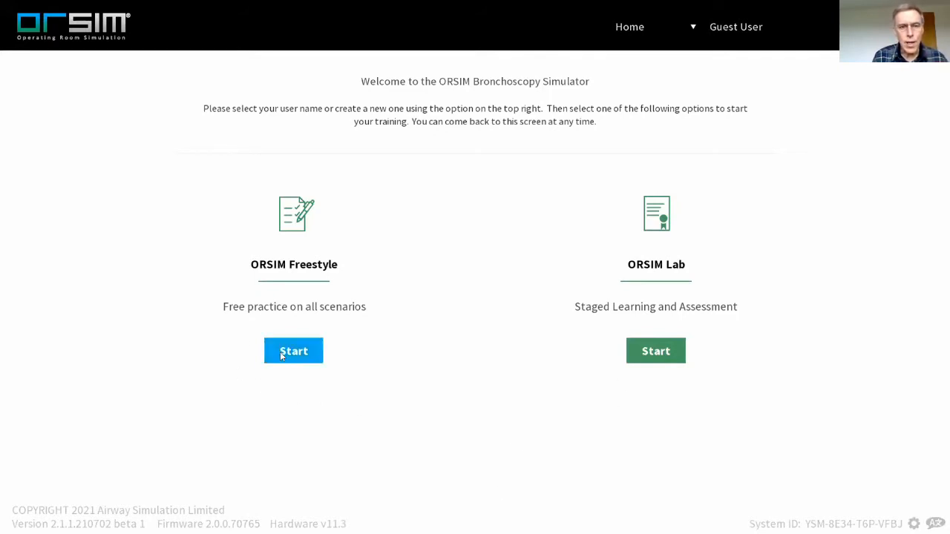
Start ORSIM Freestyle free practice from the welcome screen.
left_click(293, 350)
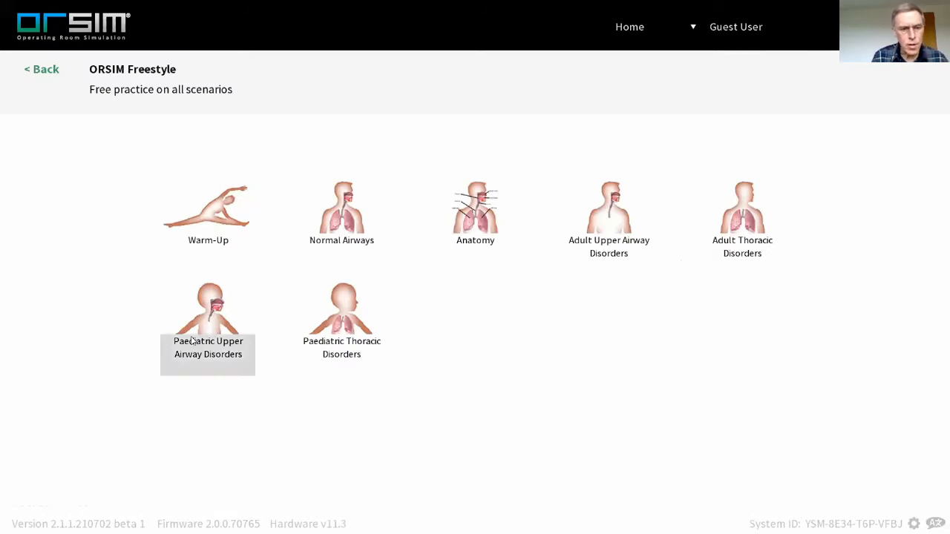
Open the Paediatric Upper Airway Disorders category to reach the Laryngomalacia case.
left_click(208, 311)
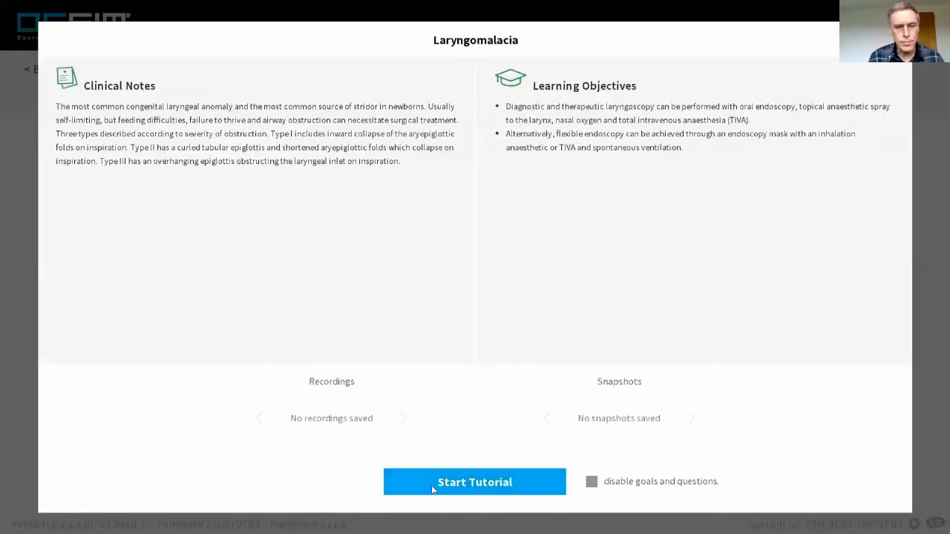
Launch the Laryngomalacia tutorial and let the scenario load.
left_click(475, 482)
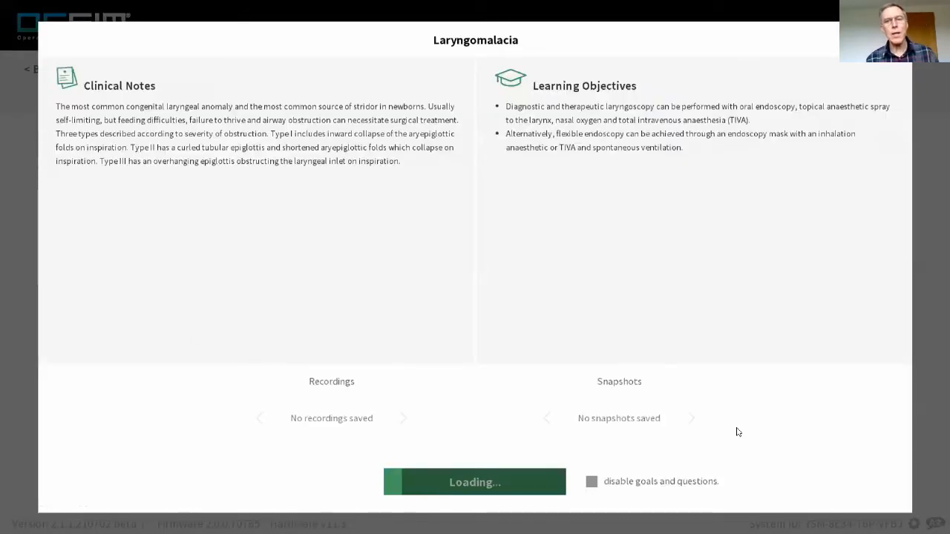
mouse_move(829, 428)
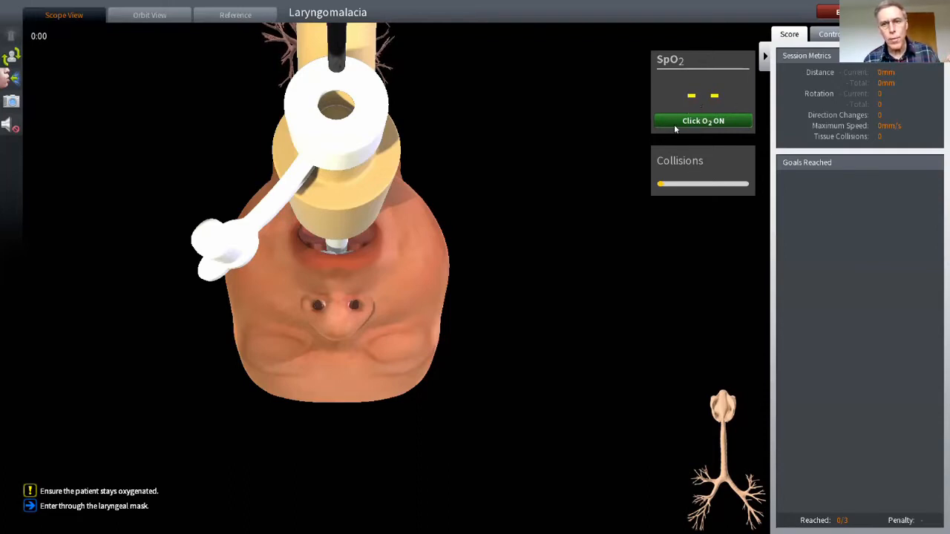
Turn on oxygen in the SpO2 panel for the laryngeal-mask patient.
left_click(701, 121)
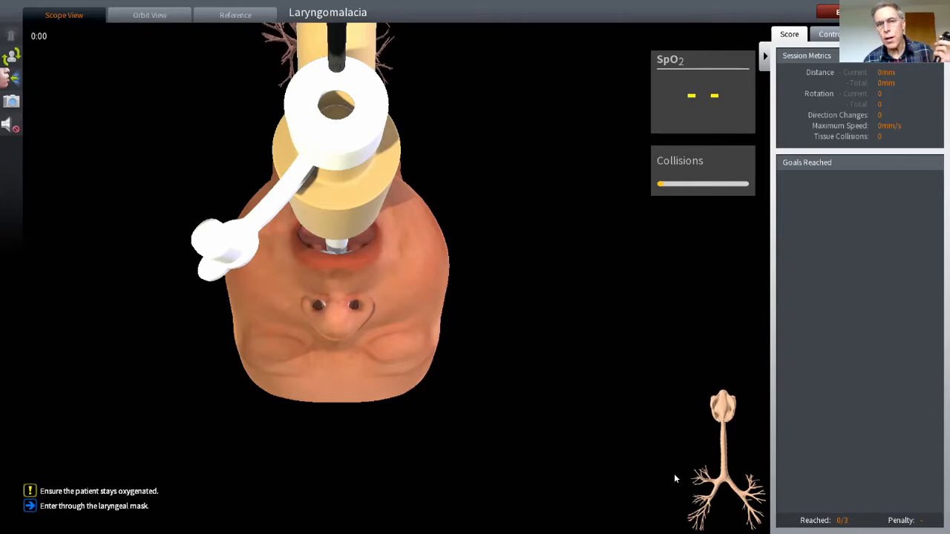
mouse_move(886, 188)
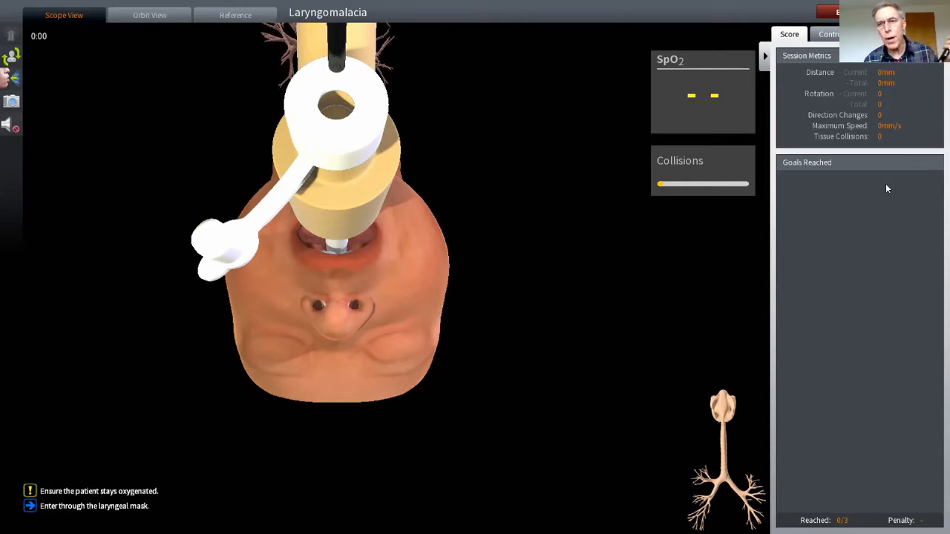
mouse_move(868, 123)
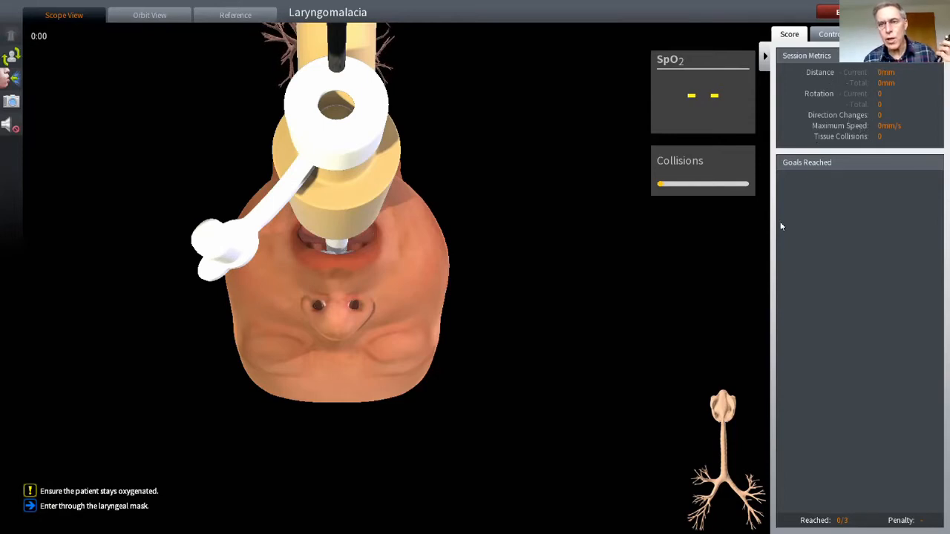
mouse_move(594, 348)
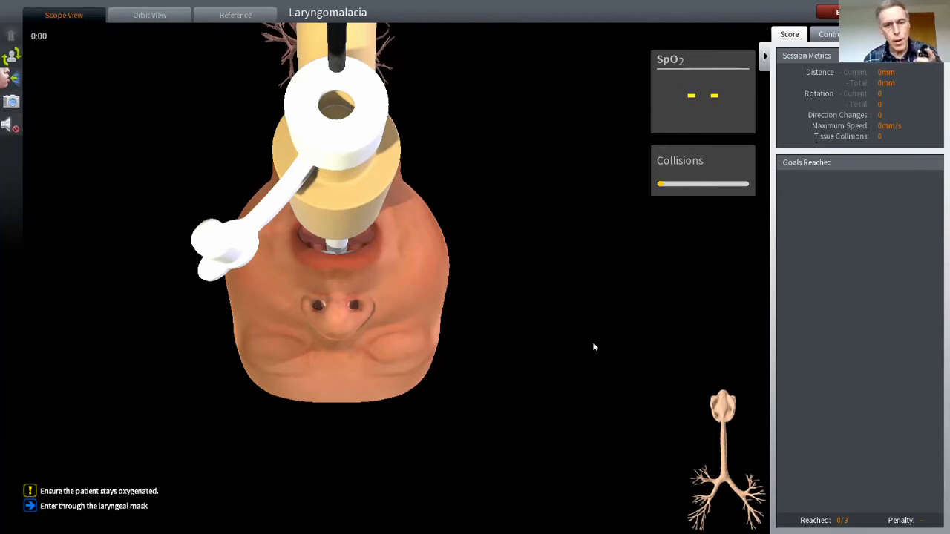
mouse_move(311, 215)
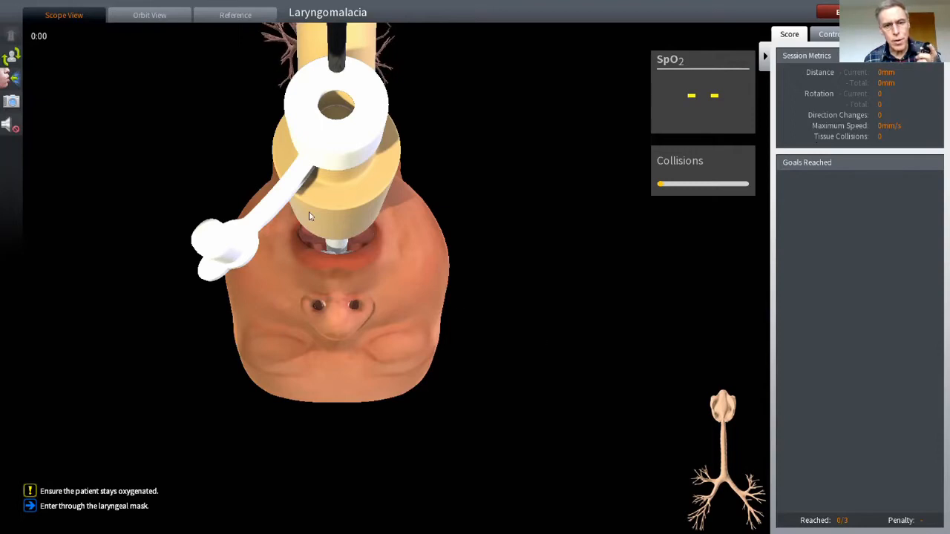
mouse_move(344, 217)
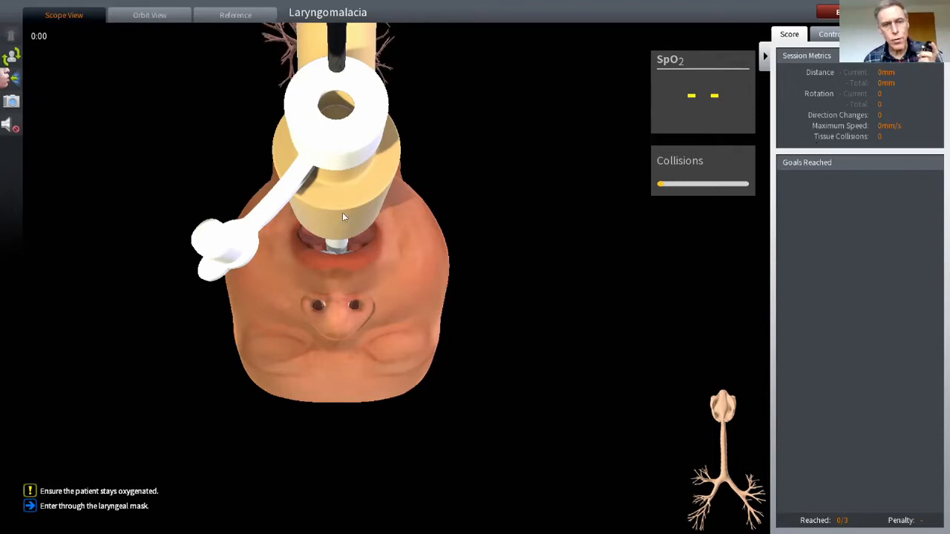
mouse_move(391, 118)
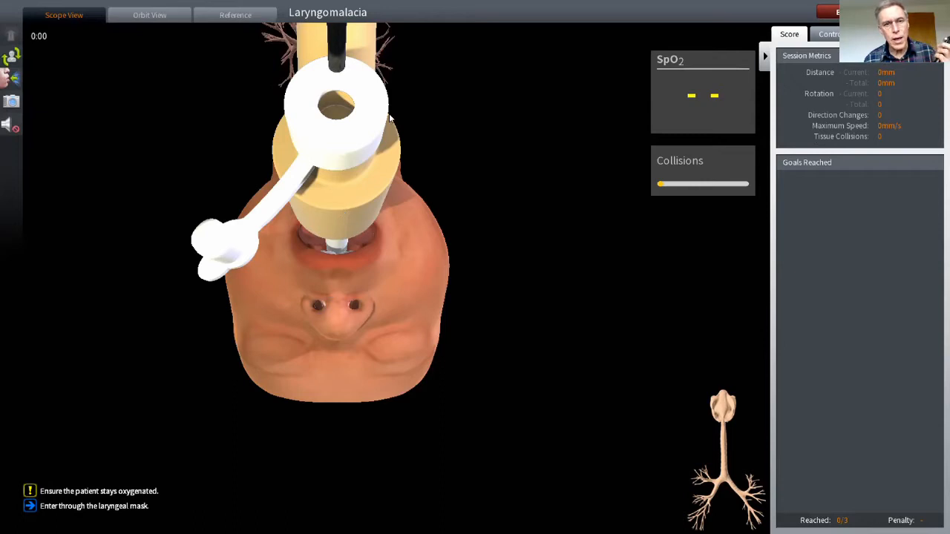
mouse_move(400, 198)
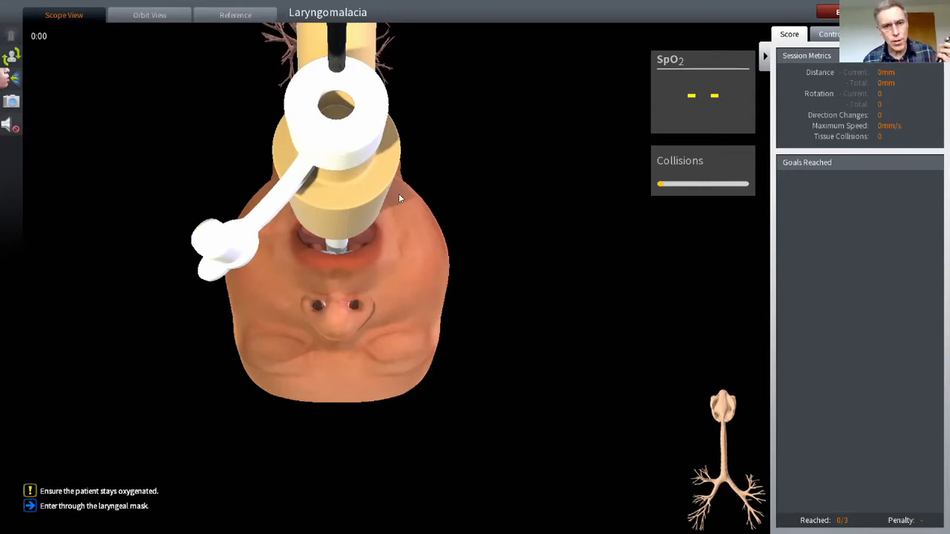
mouse_move(618, 355)
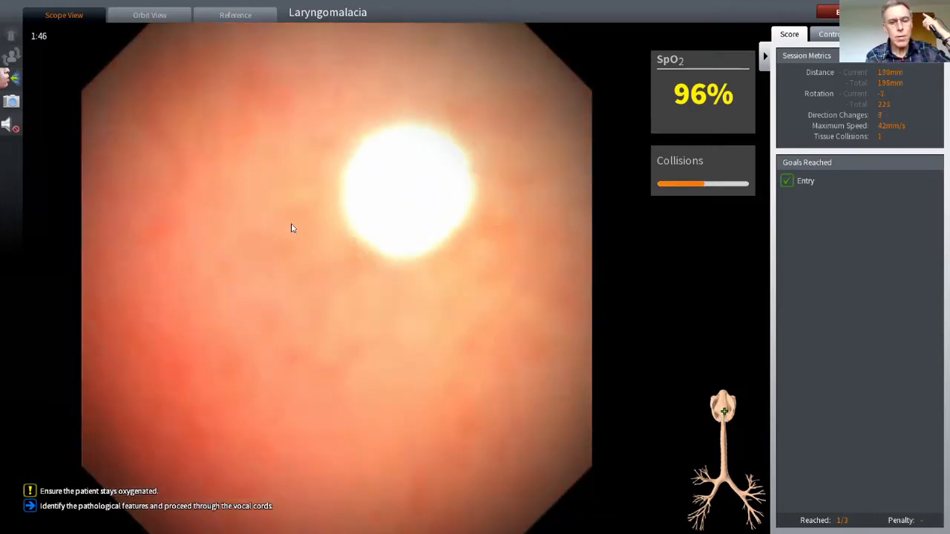
View the scope's path toward the vocal cords in Orbit View, then return to Scope View.
left_click(152, 15)
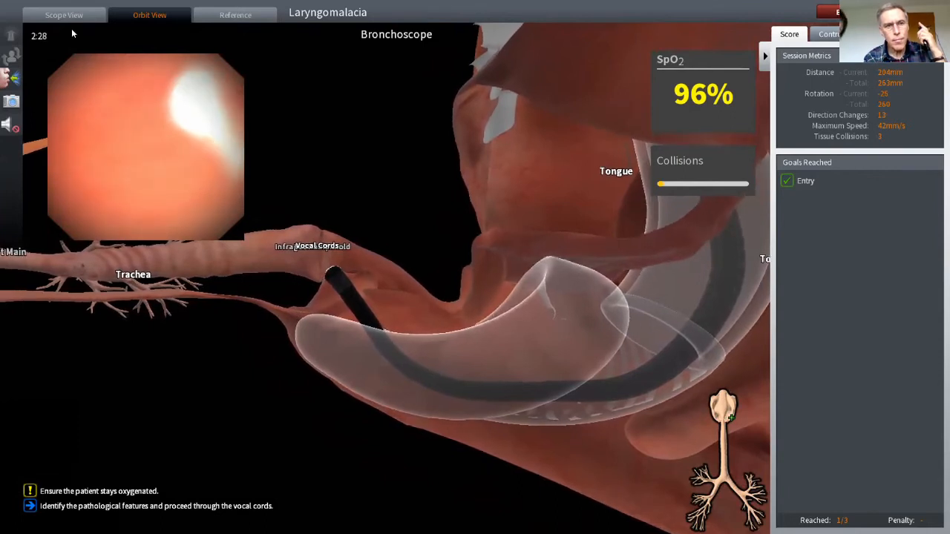
left_click(65, 15)
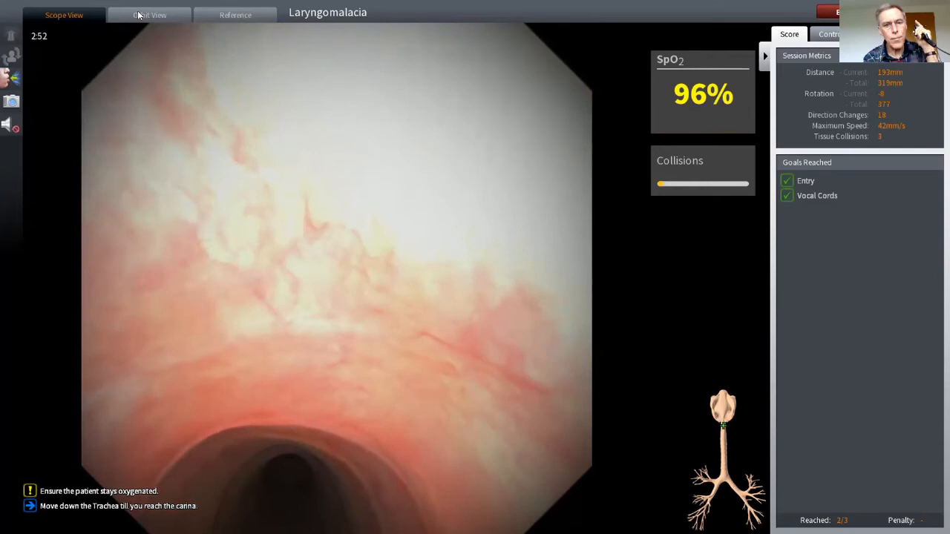
Check the scope's position within the airway model in Orbit View.
left_click(147, 15)
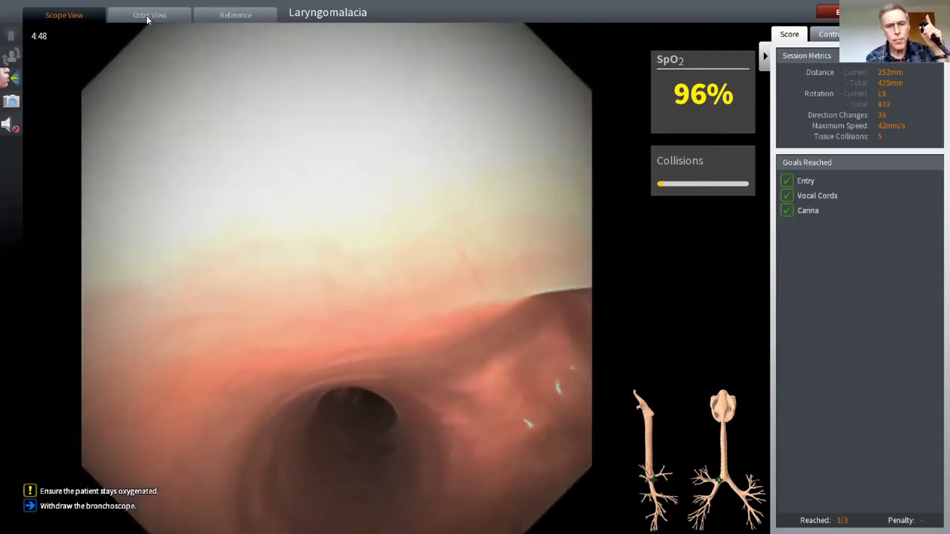
Switch to Orbit View to see the scope tip at the carina.
left_click(152, 15)
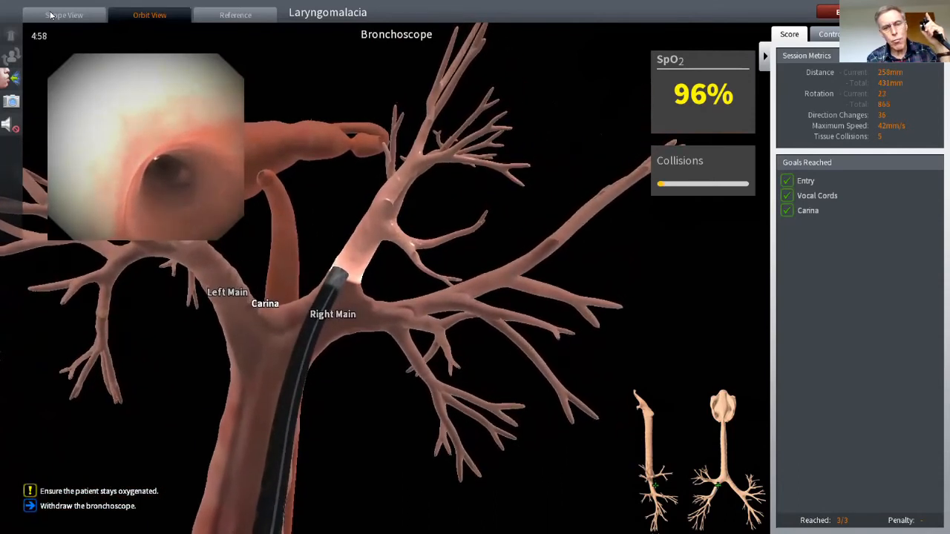
Return to Scope View to withdraw the bronchoscope from the carina.
left_click(63, 14)
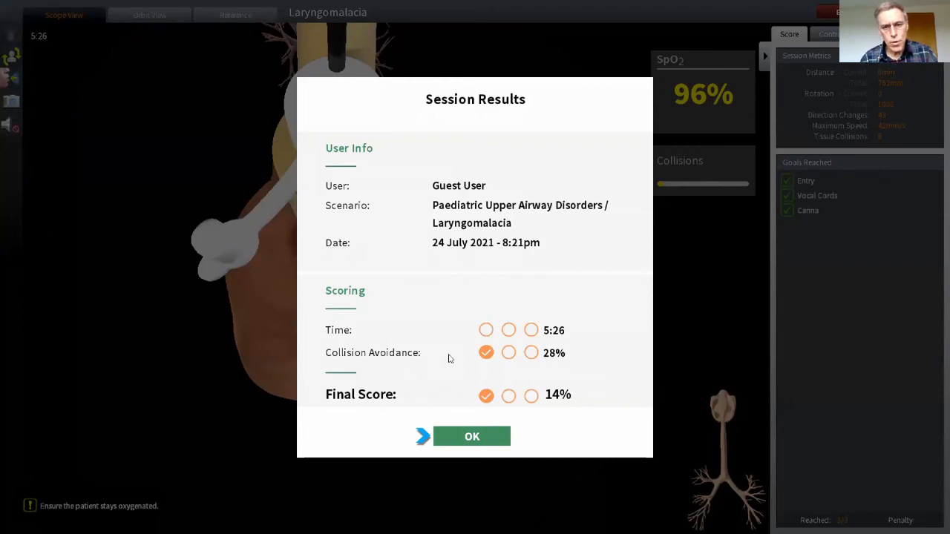
mouse_move(472, 437)
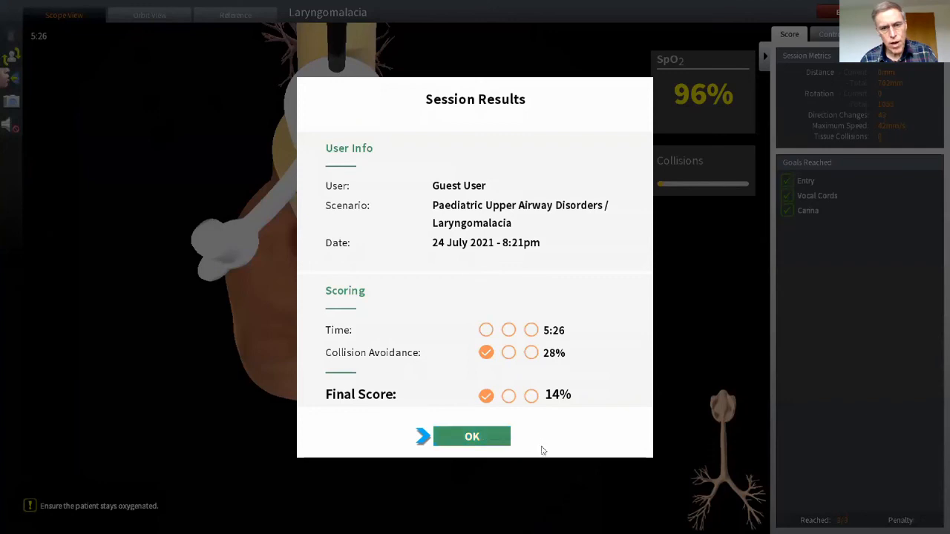
mouse_move(472, 457)
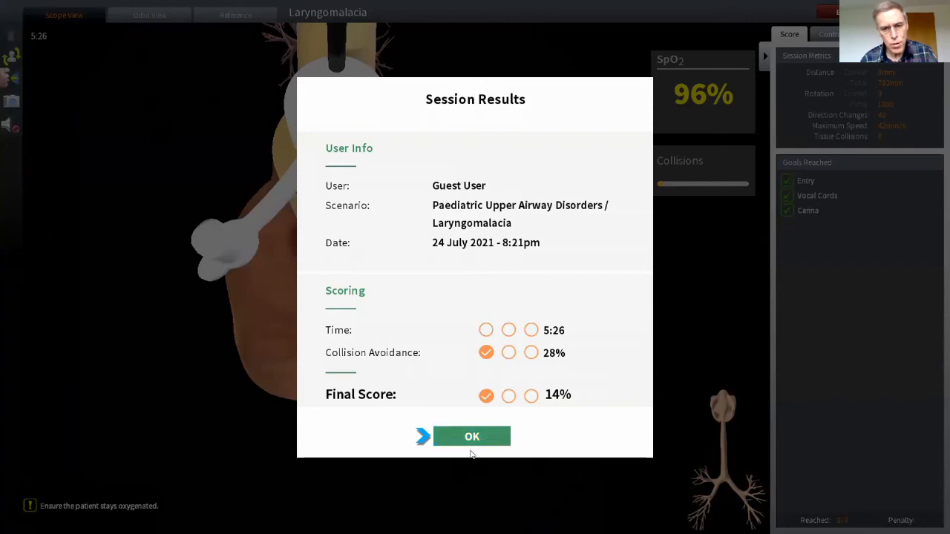
mouse_move(479, 469)
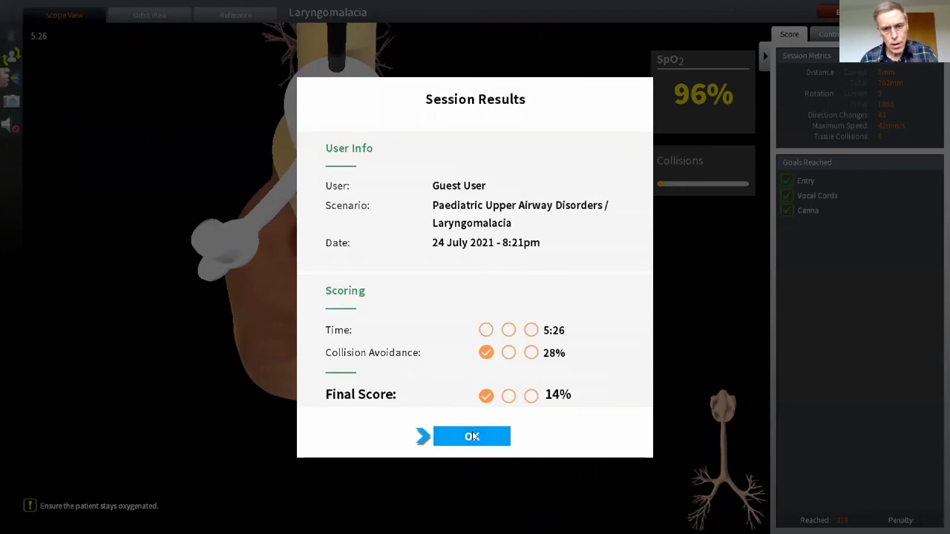
Dismiss the Session Results showing 5:26, 28% collision avoidance and 14% score.
left_click(471, 436)
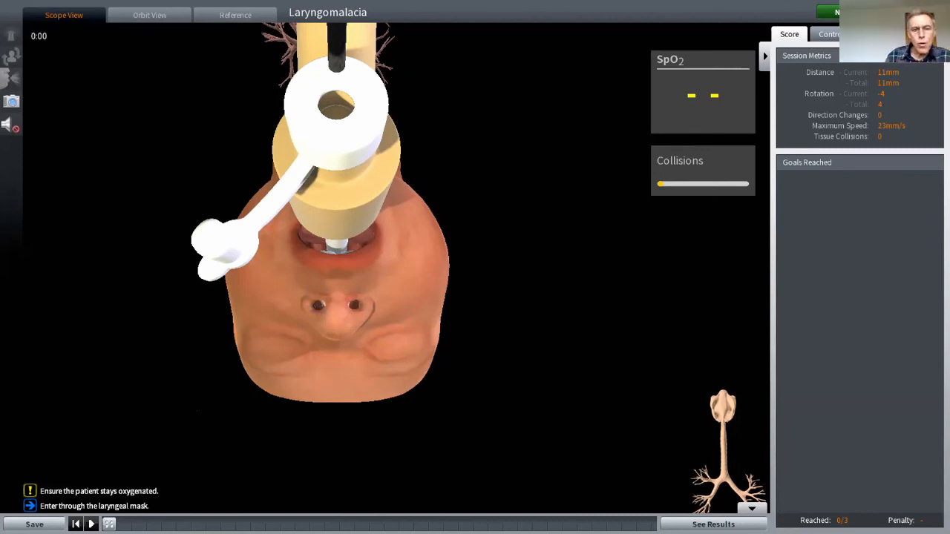
Play the recorded Laryngomalacia session from 0:00 in the playback bar.
left_click(92, 524)
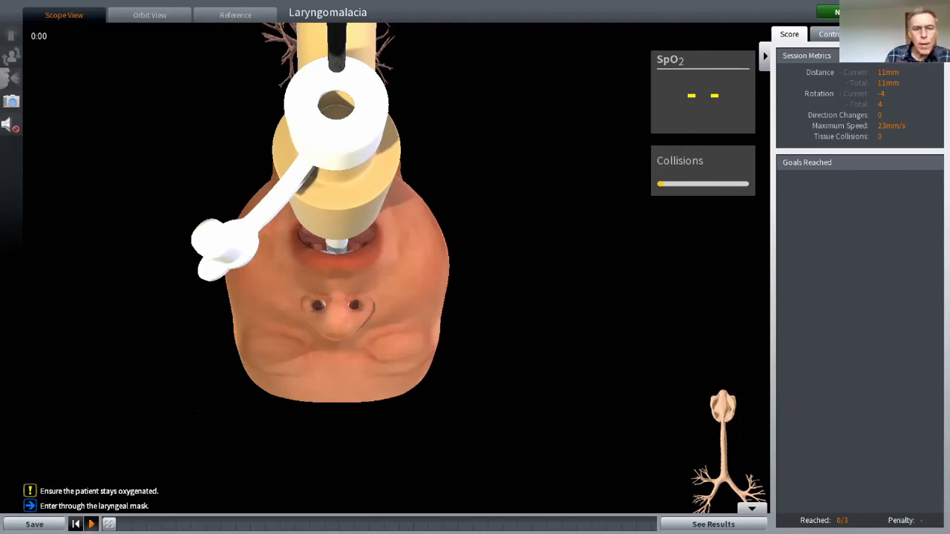